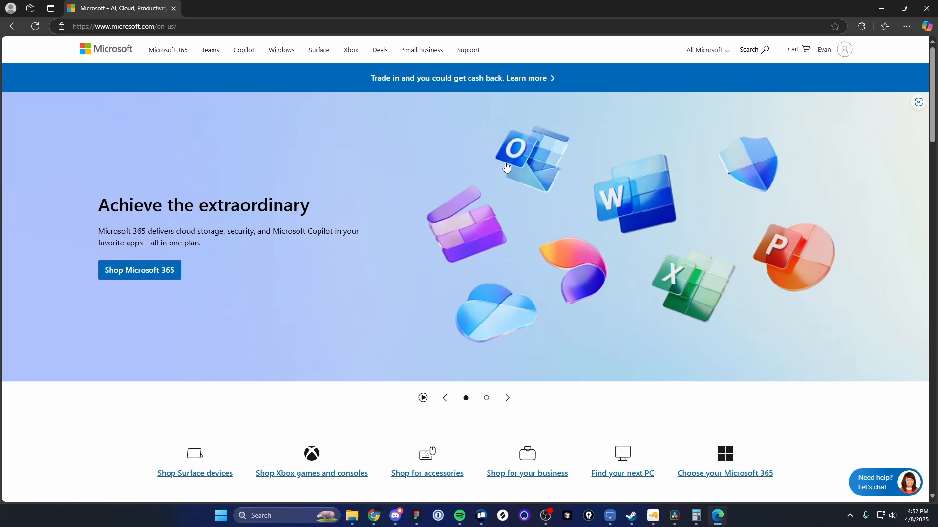
mouse_move(912, 38)
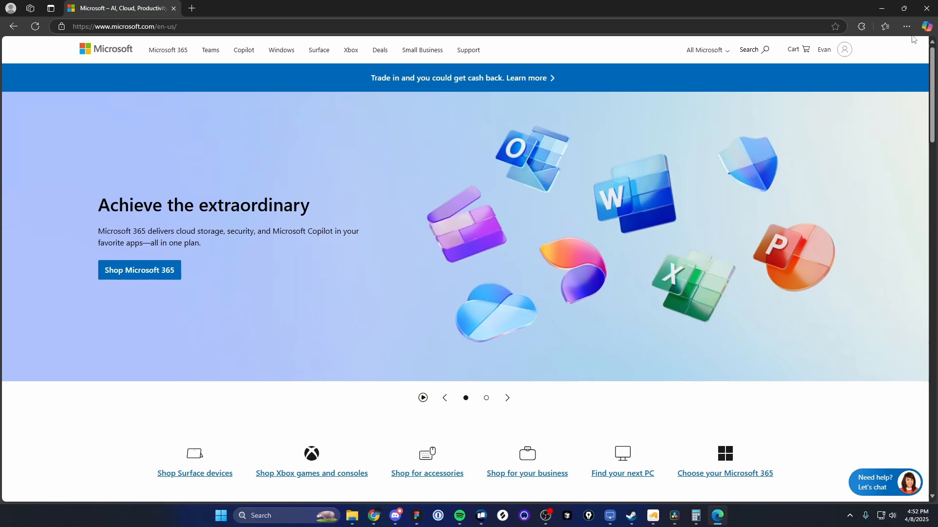
Bring up Edge's Settings and more (…) menu over the Microsoft homepage
click(905, 26)
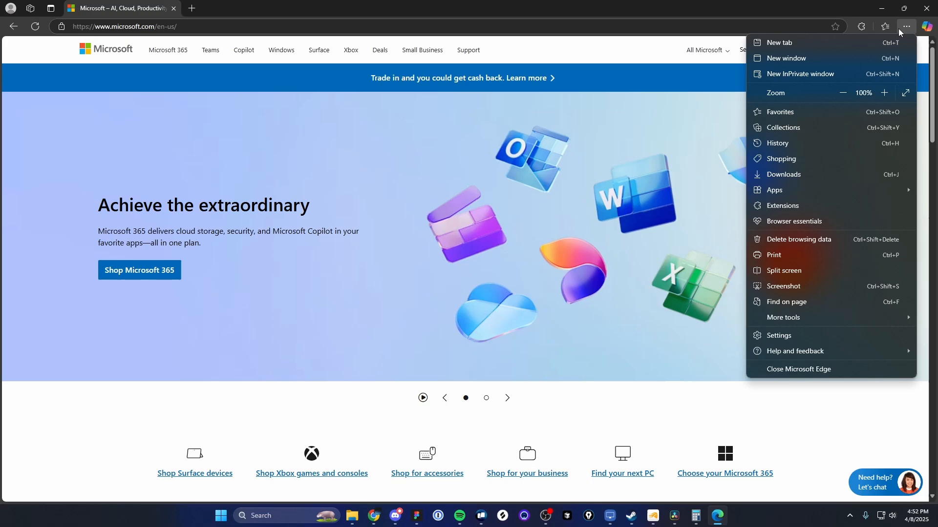
mouse_move(797, 73)
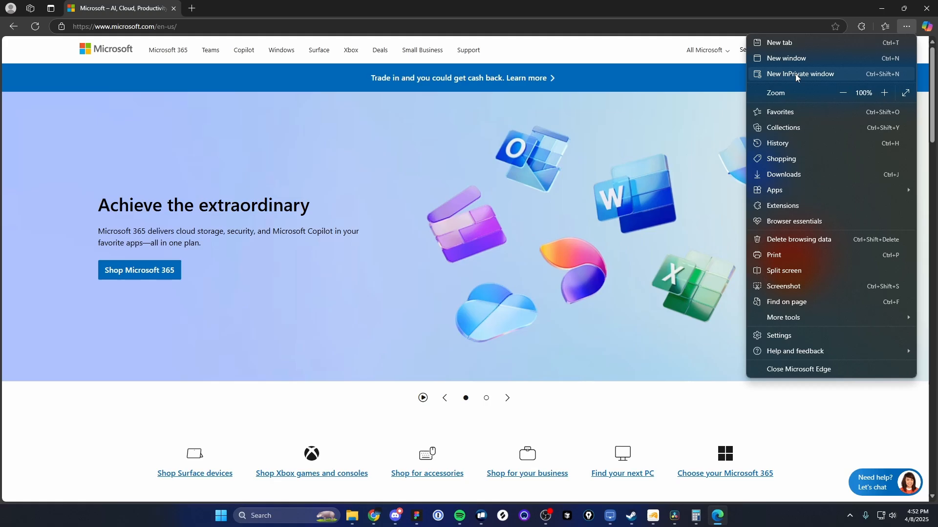
Start a new InPrivate window and load microsoft.com in it
click(799, 73)
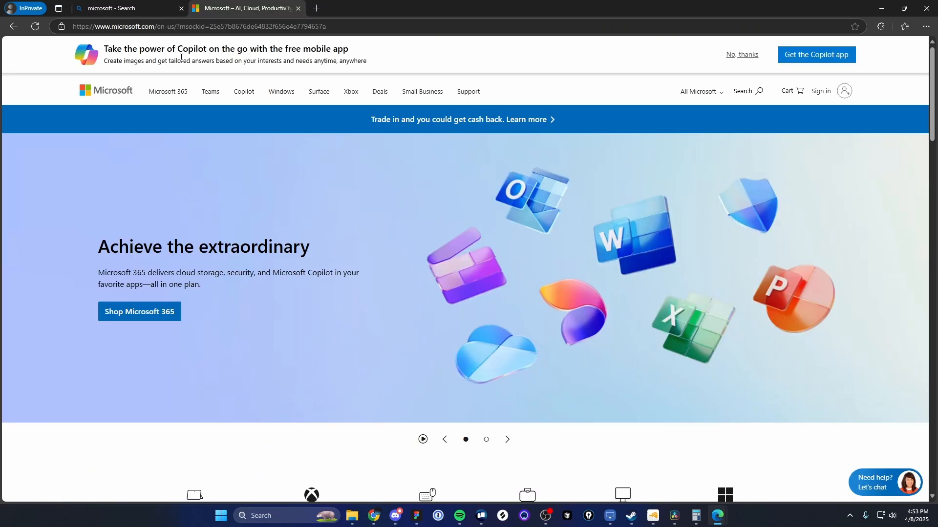
click(885, 482)
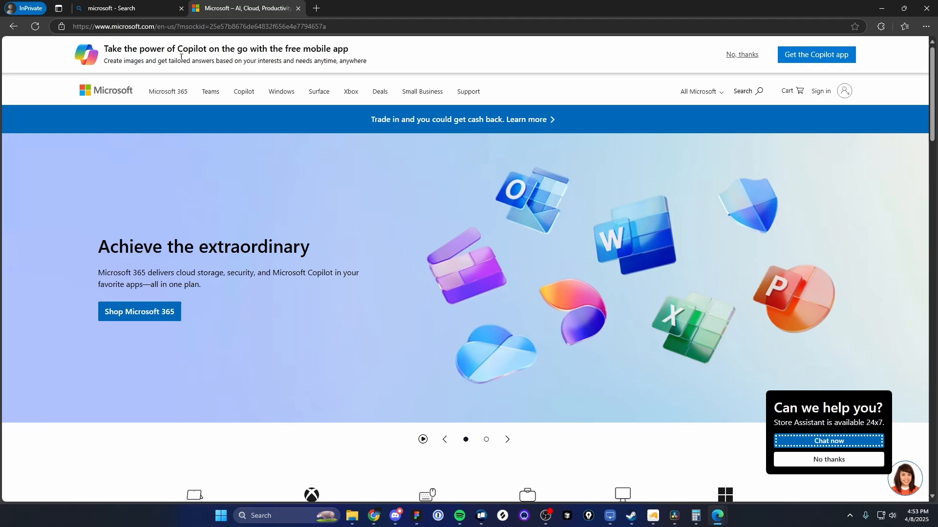
mouse_move(568, 149)
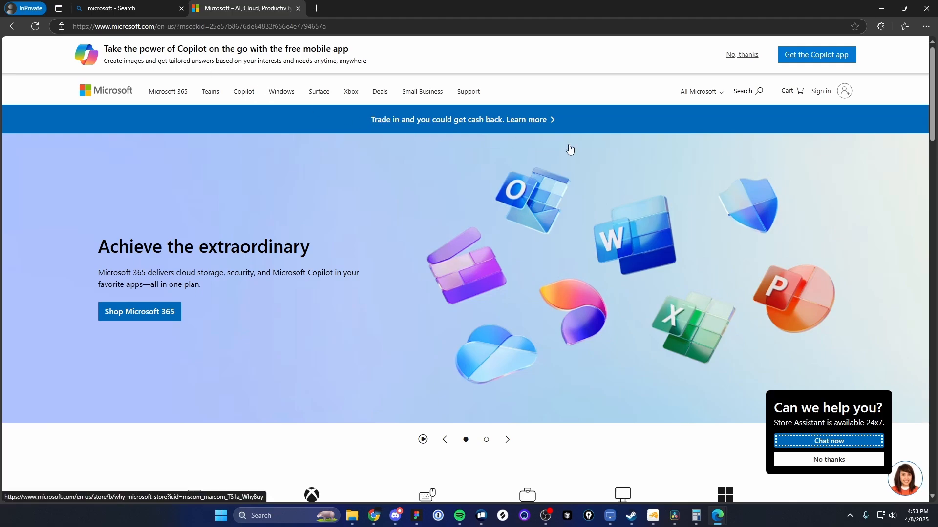
Go to Microsoft sign-in and choose 'No account? Create one!' to begin sign-up
click(819, 90)
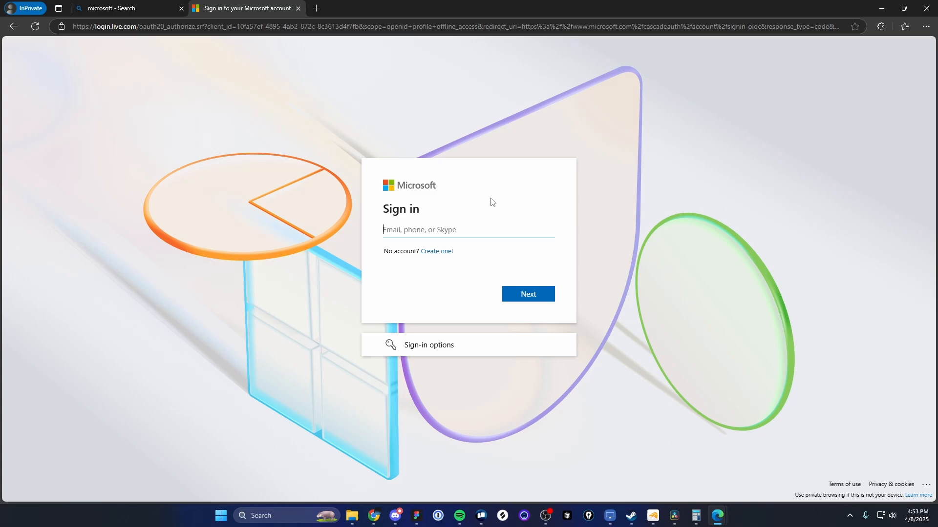
mouse_move(395, 186)
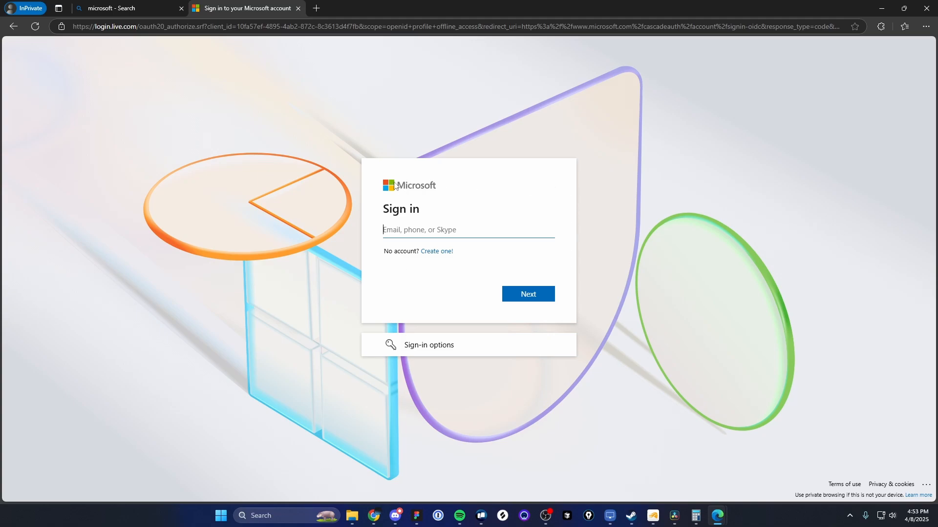
mouse_move(435, 251)
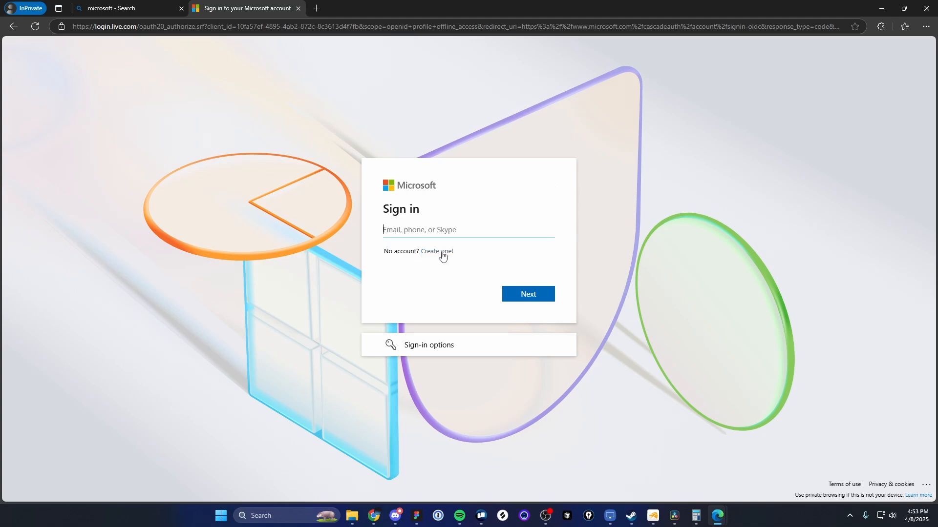
mouse_move(433, 257)
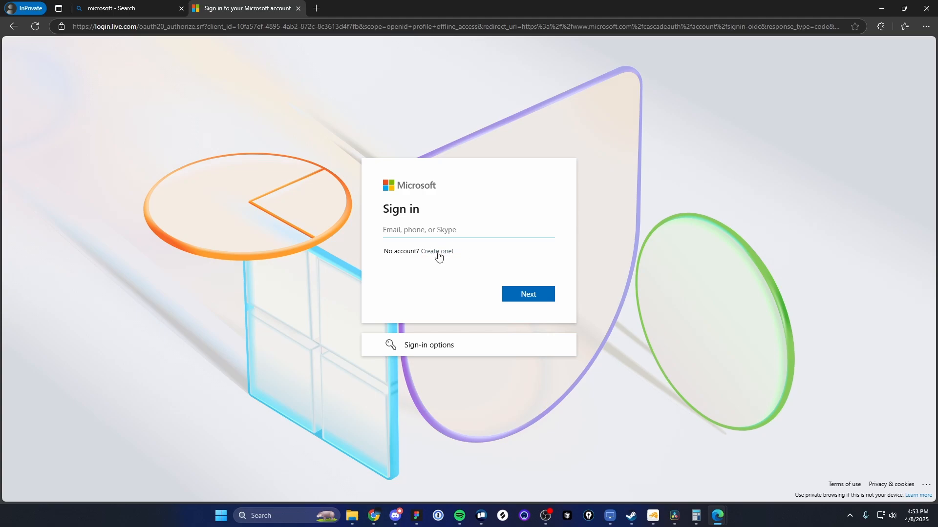
click(436, 251)
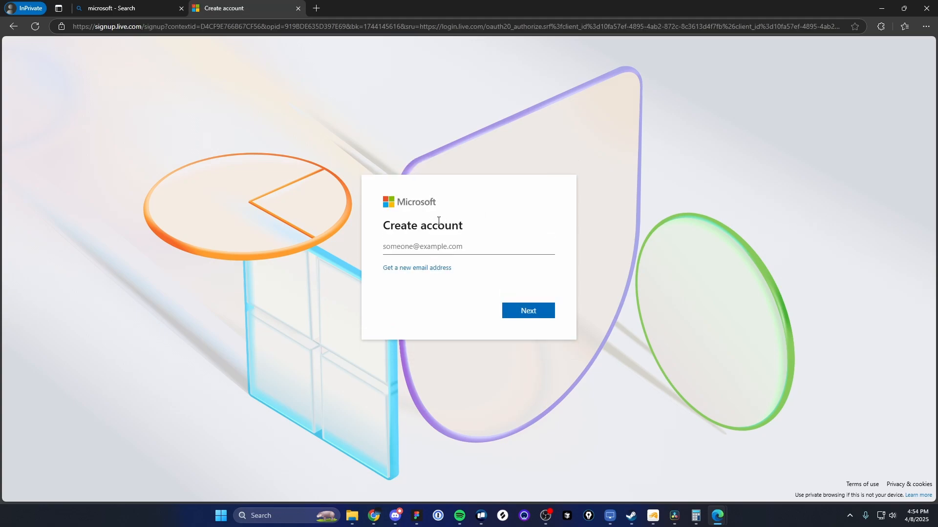
mouse_move(433, 273)
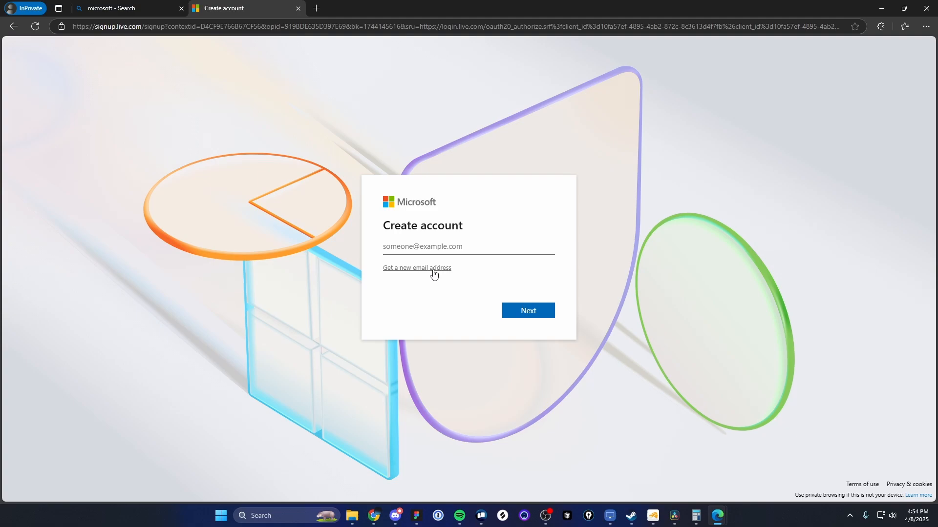
click(417, 267)
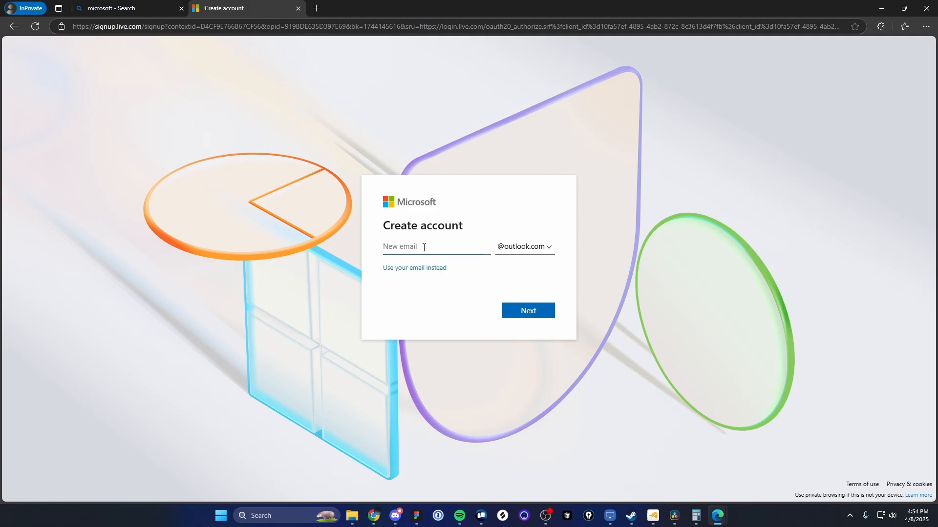
text(edit)
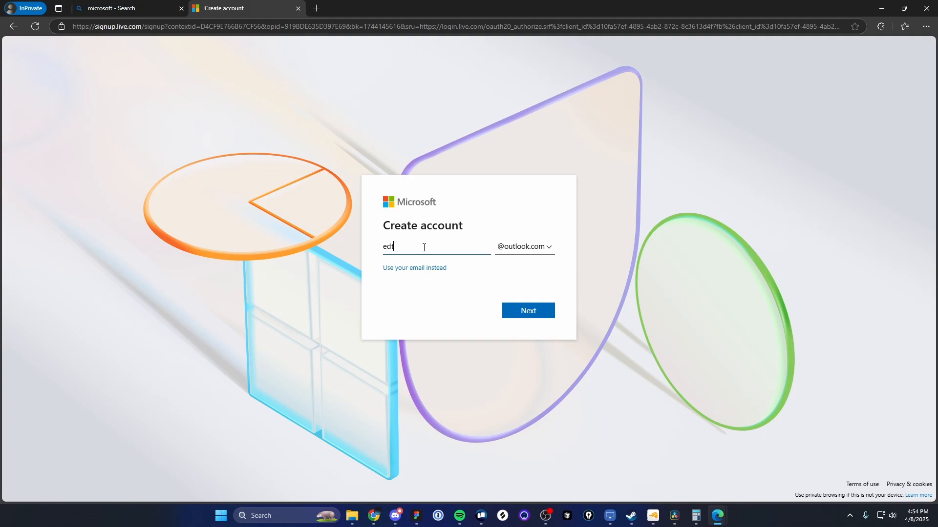
text(tutorials)
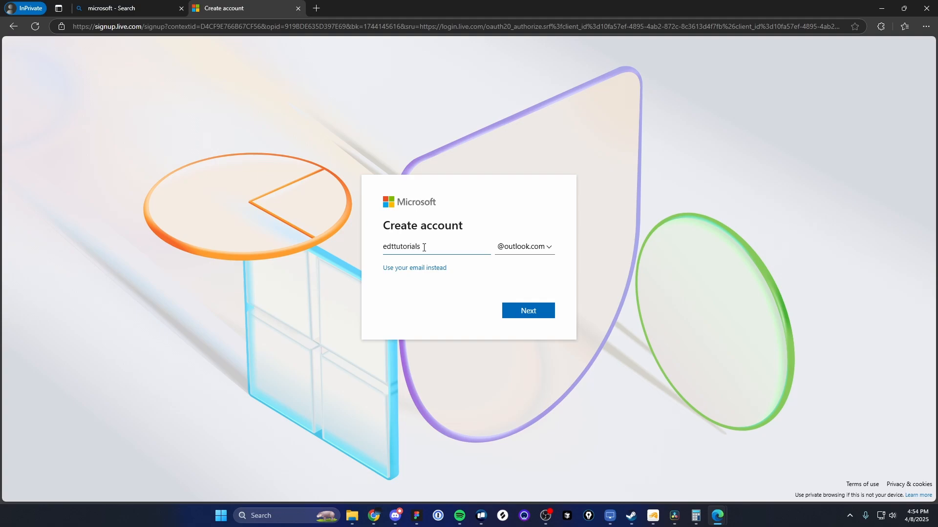
click(523, 246)
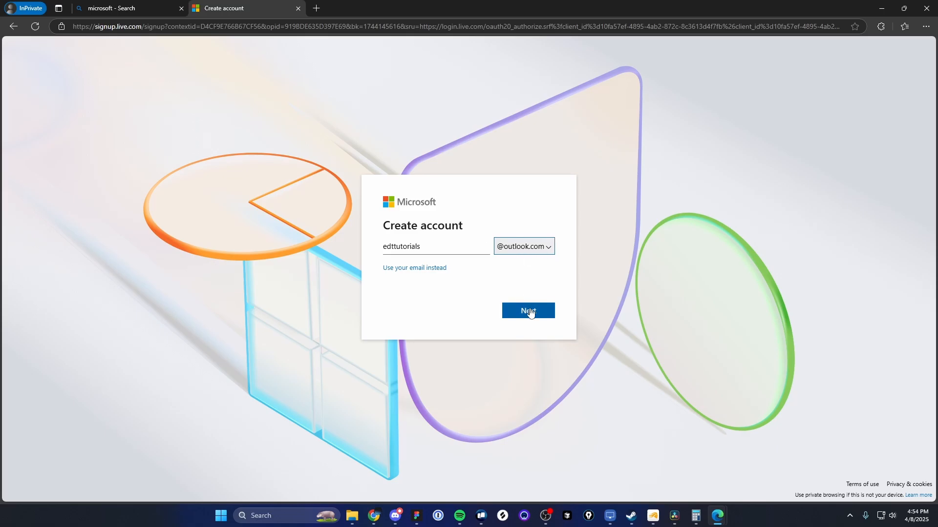
Submit the address, confirm password, name and birthdate, then start the robot-verification puzzle
click(527, 311)
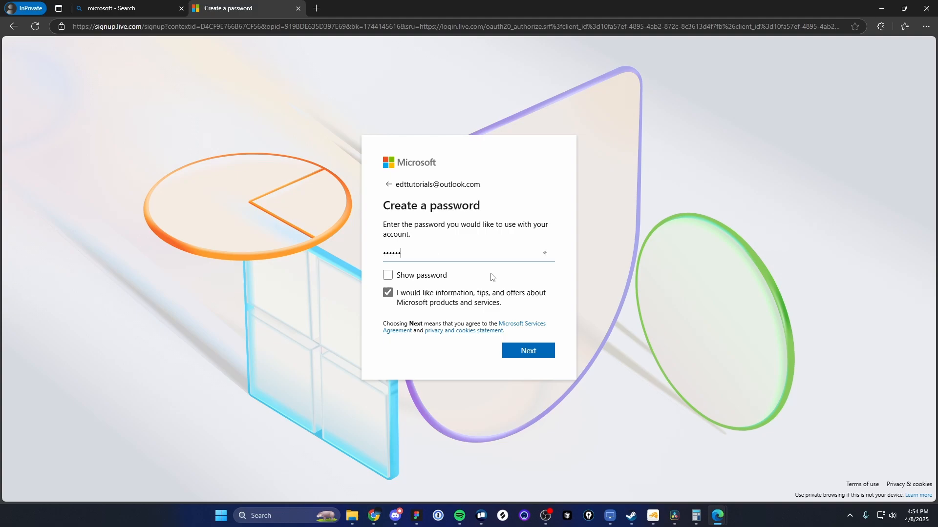
click(526, 351)
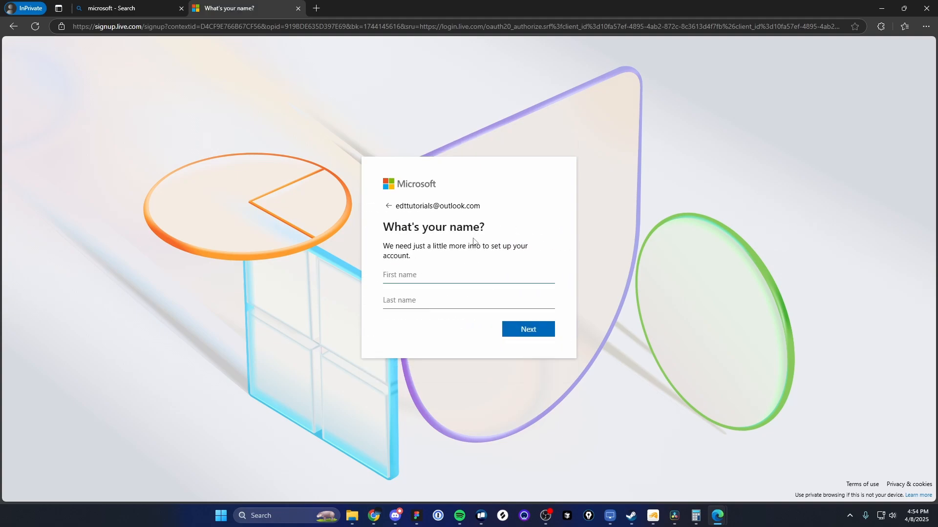
click(443, 275)
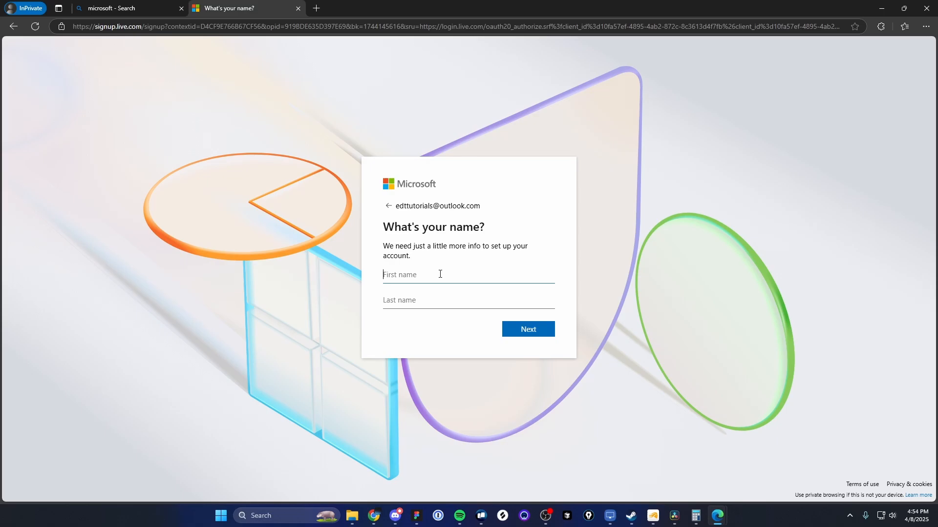
click(527, 329)
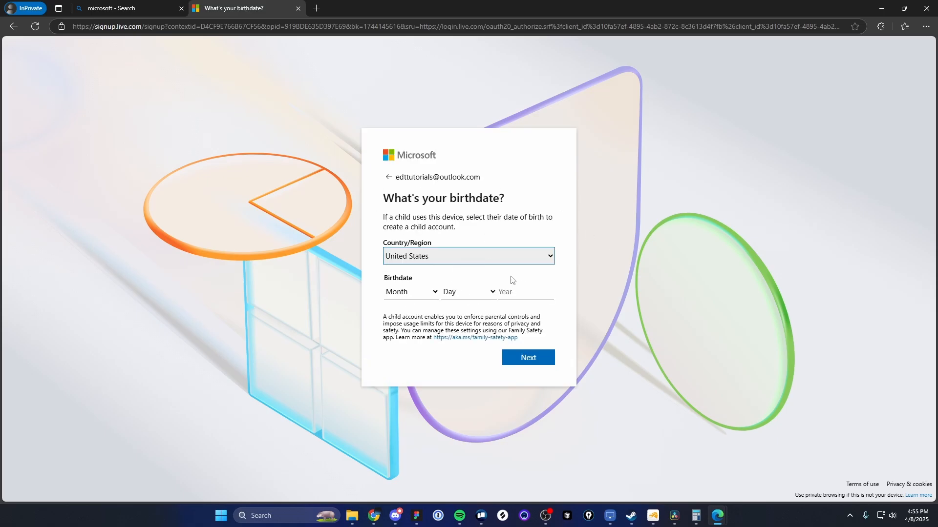
click(528, 357)
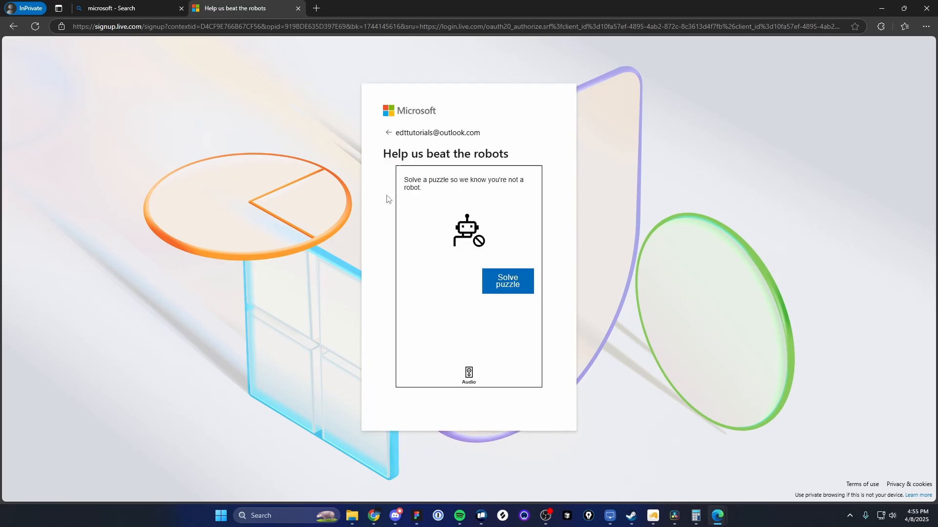
mouse_move(529, 330)
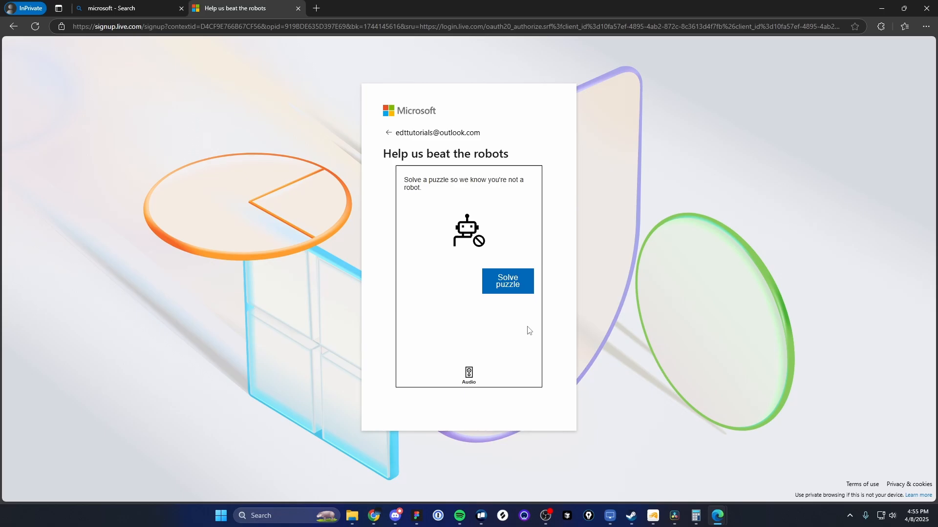
mouse_move(519, 287)
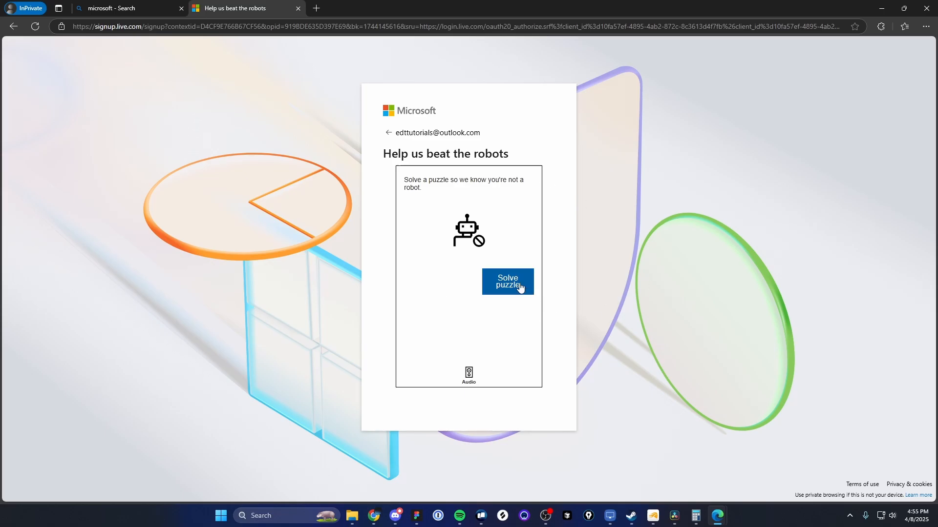
click(506, 281)
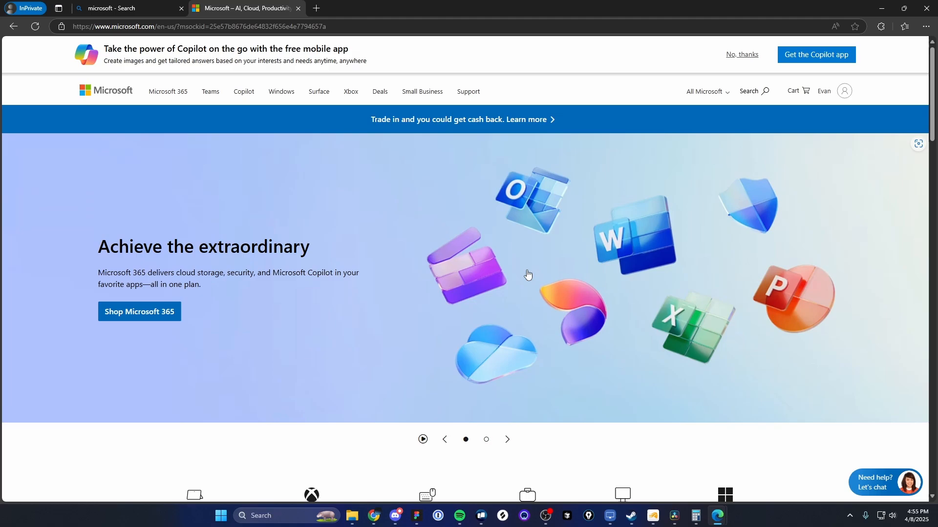
mouse_move(521, 294)
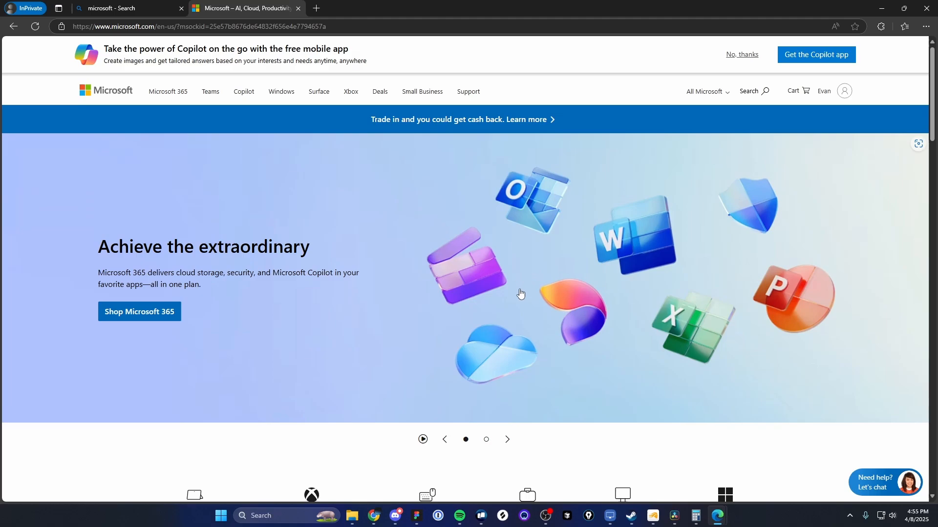
mouse_move(843, 90)
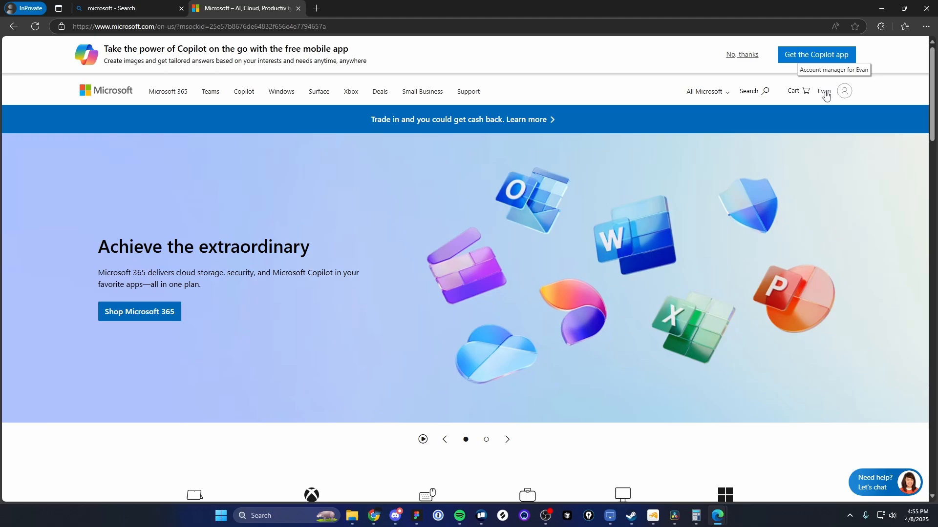
From the account menu at top right, go to My Microsoft account's Home overview
click(843, 91)
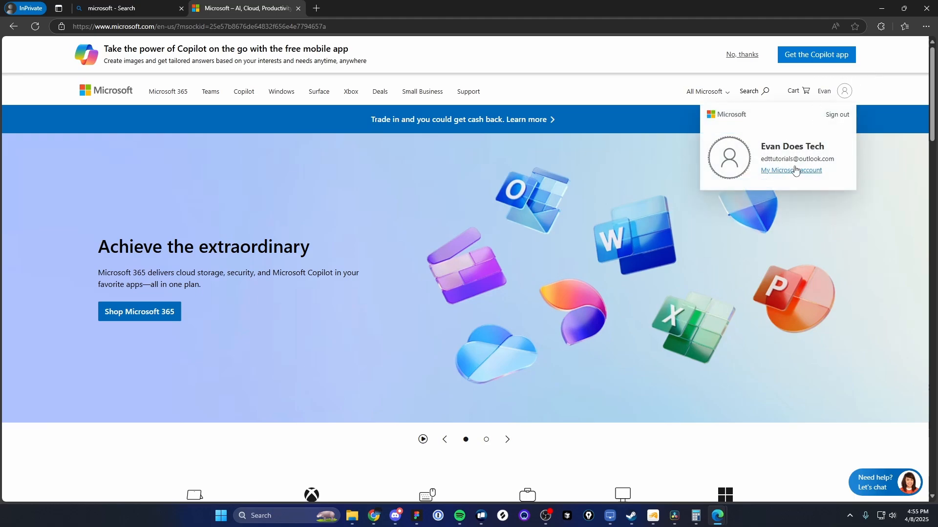
click(790, 170)
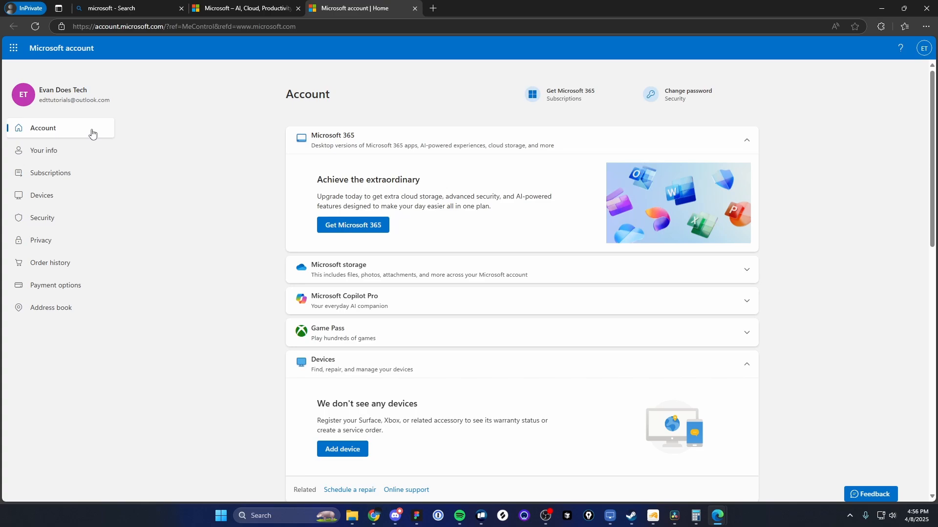
mouse_move(463, 87)
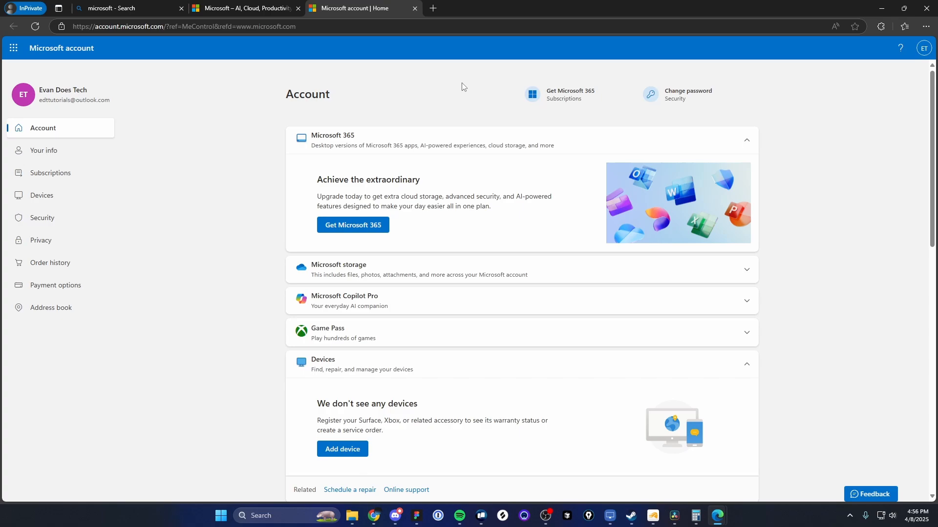
mouse_move(50, 142)
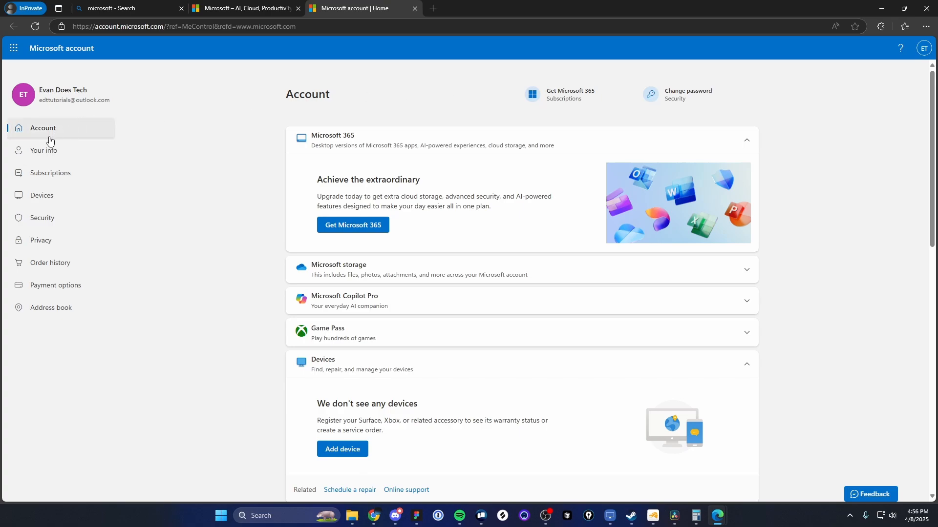
mouse_move(44, 153)
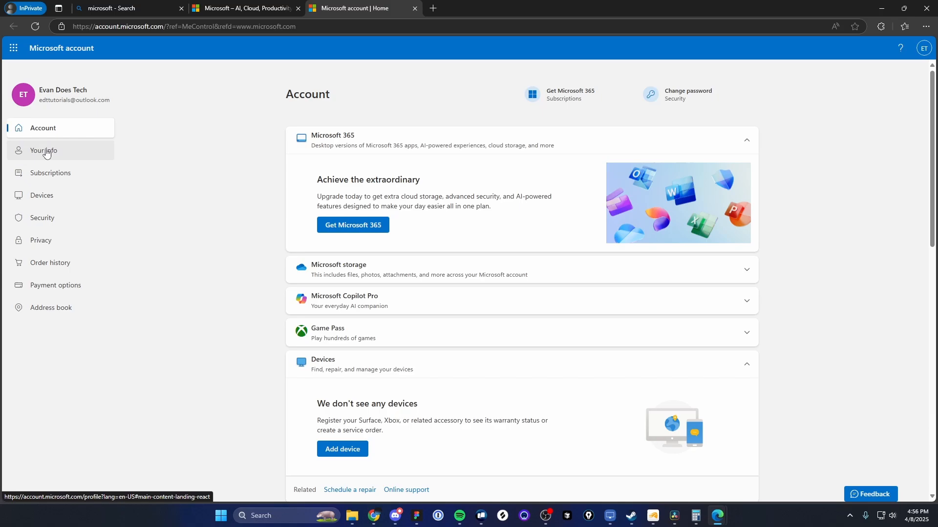
Show Your info and review name, birthdate, region, email and linked profiles
click(43, 151)
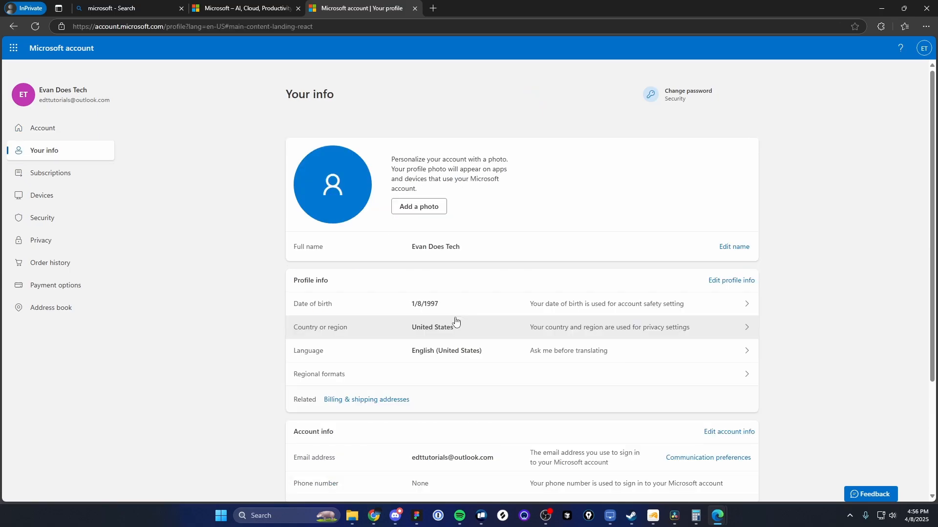
mouse_move(335, 139)
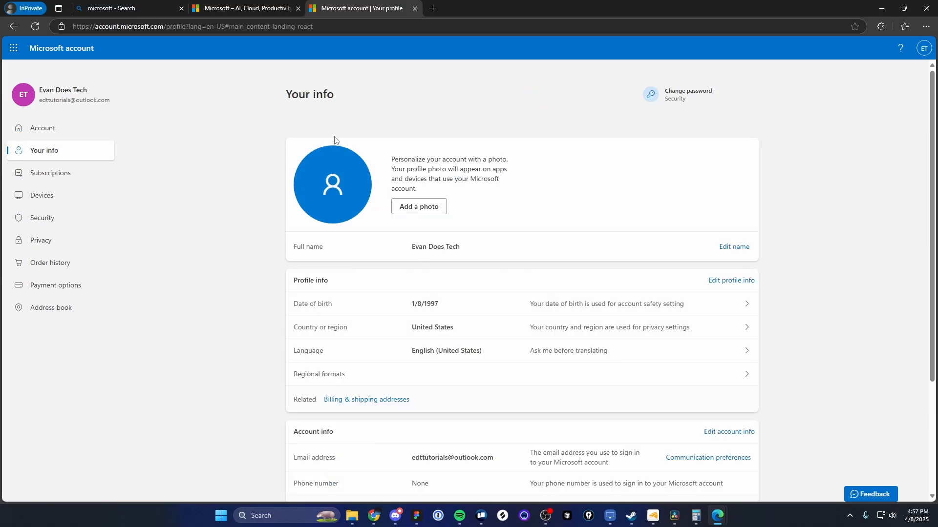
mouse_move(625, 240)
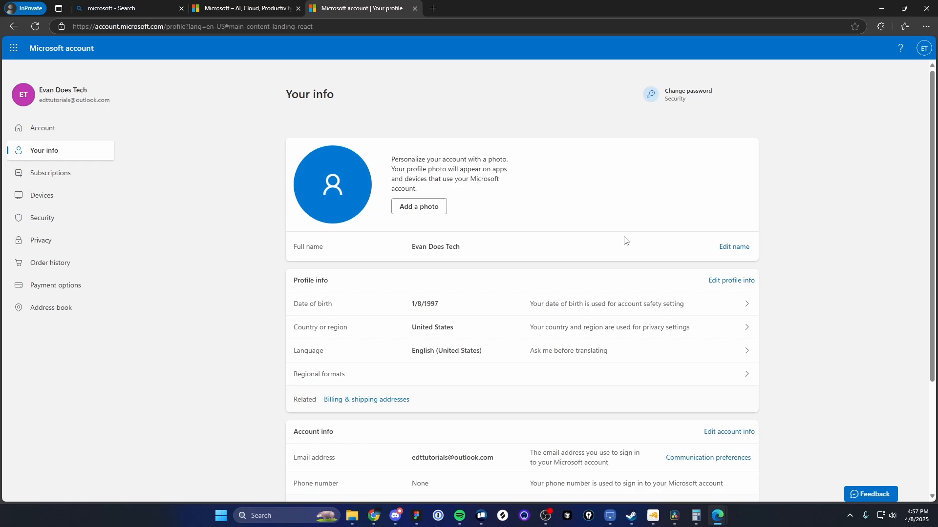
mouse_move(596, 335)
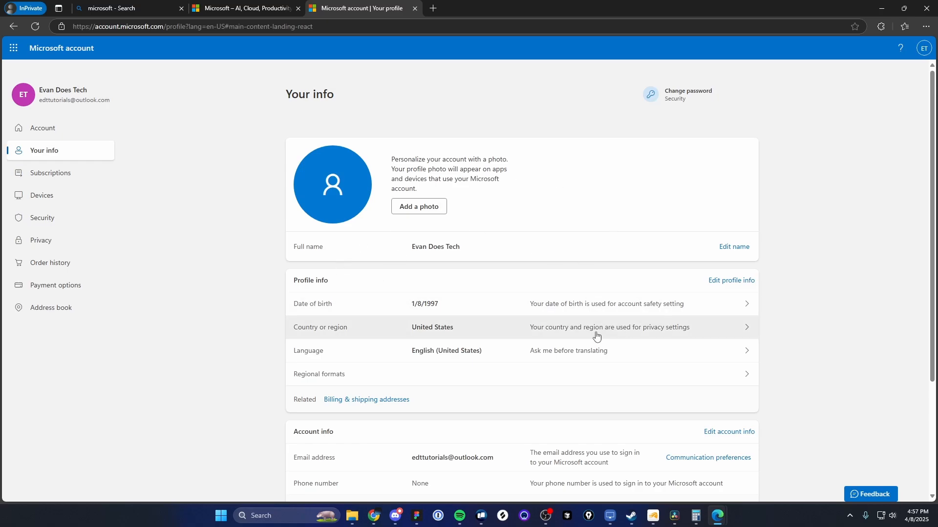
scroll(down, 3)
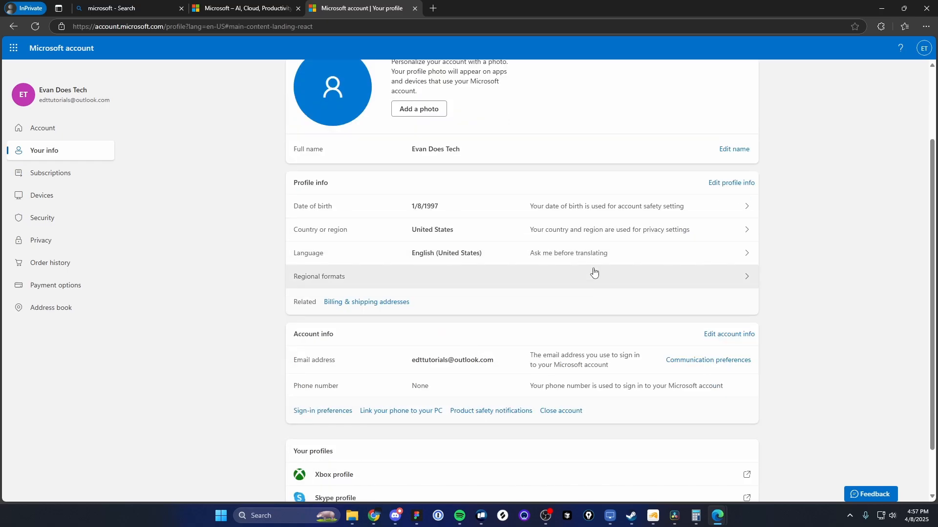
scroll(down, 3)
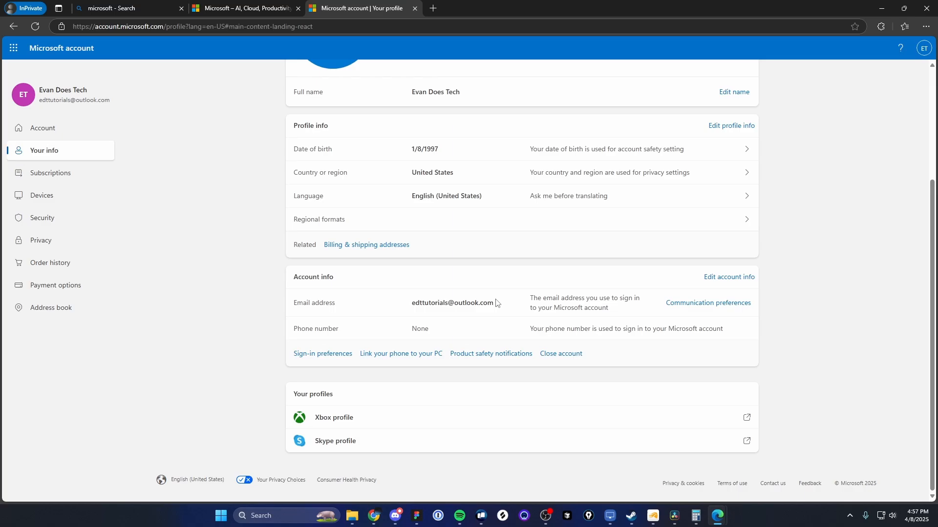
mouse_move(467, 339)
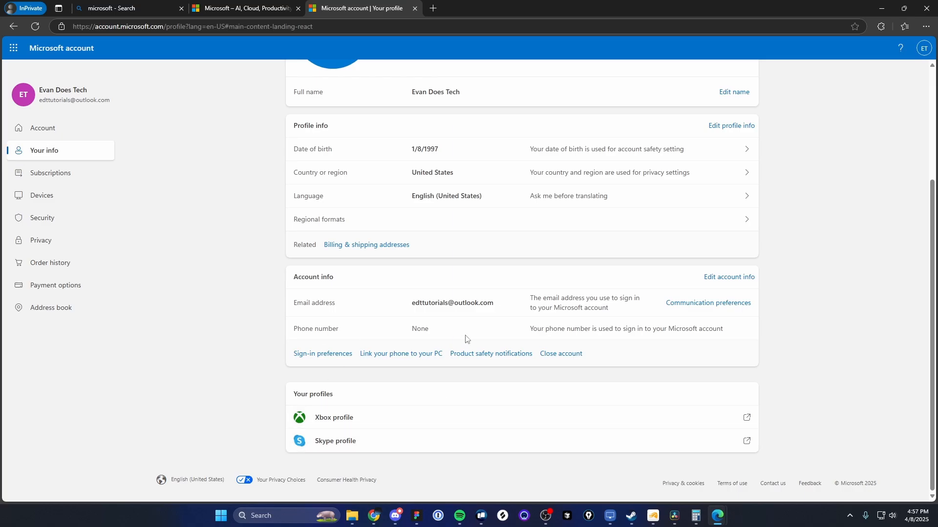
scroll(up, 3)
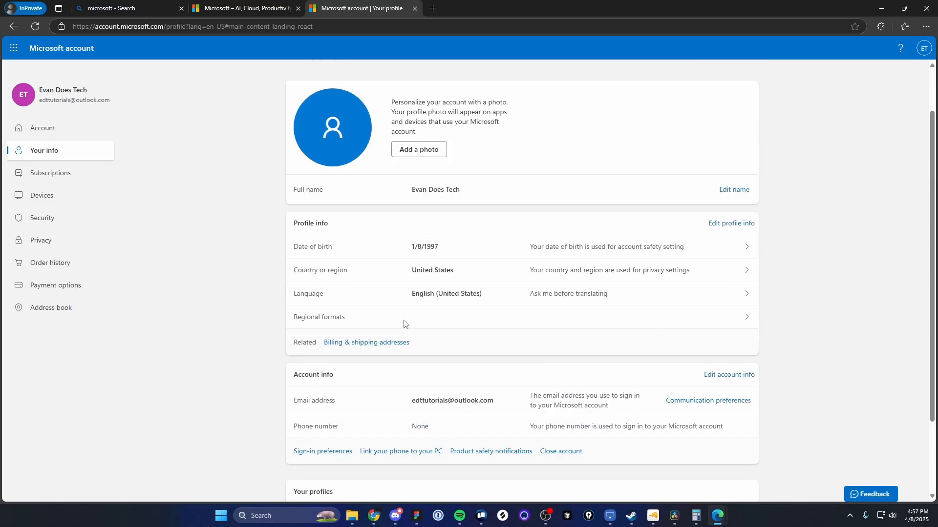
mouse_move(49, 173)
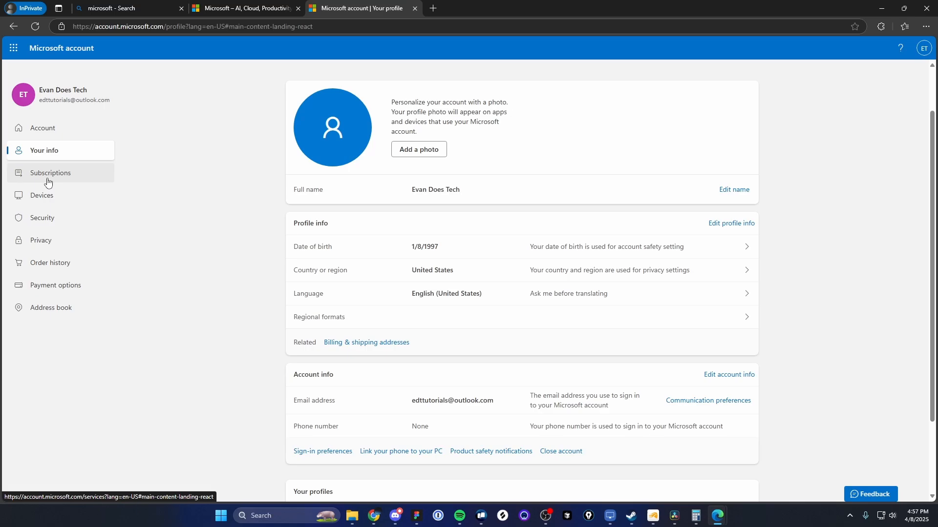
mouse_move(86, 199)
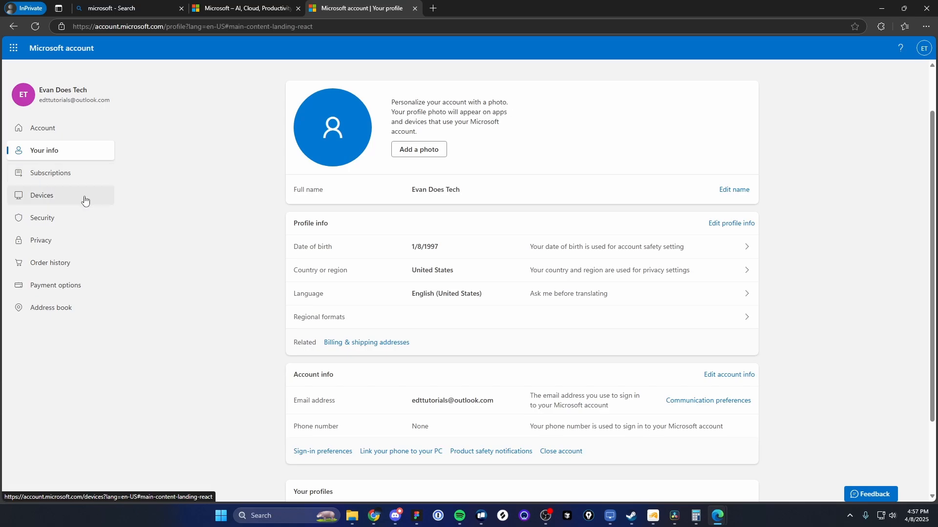